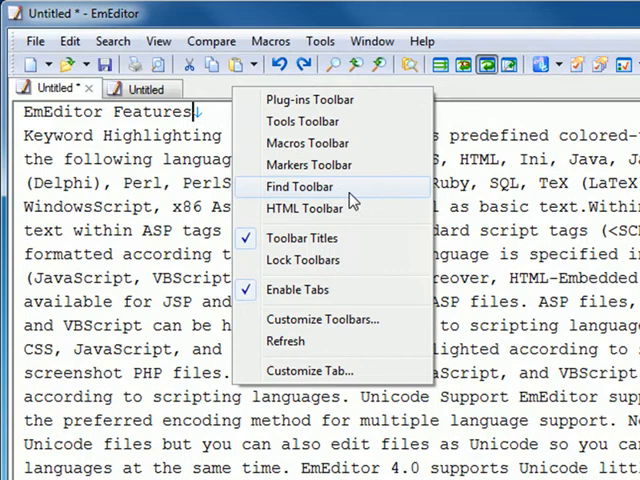
Turn on the Find Toolbar above the EmEditor Features document.
{"action": "left_click", "coordinate": [298, 186]}
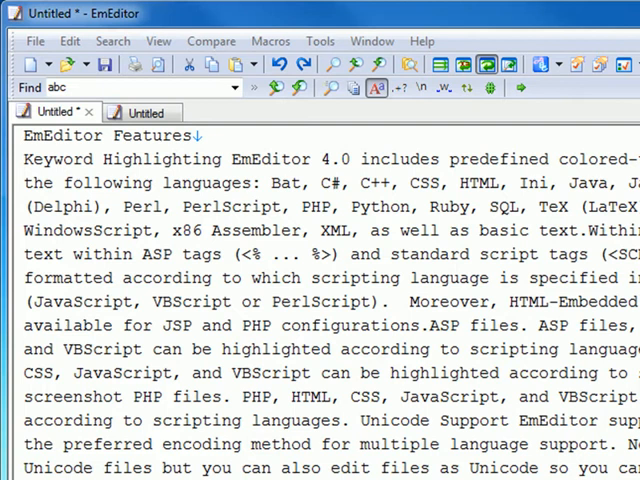
Load the word PHP into the Find box so every PHP occurrence is highlighted.
{"action": "double_click", "coordinate": [316, 208]}
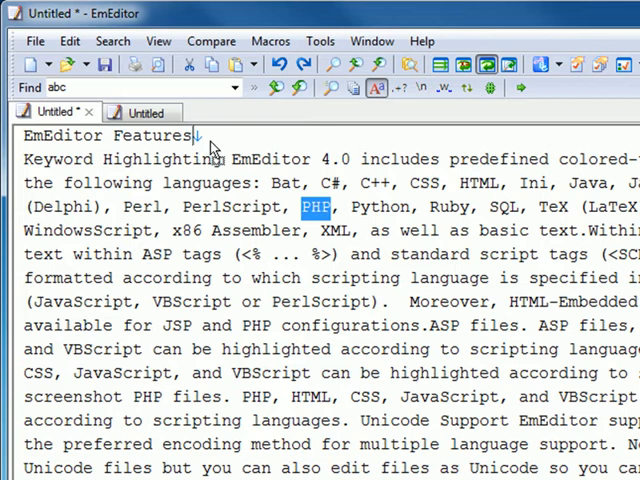
{"action": "left_click", "coordinate": [298, 88]}
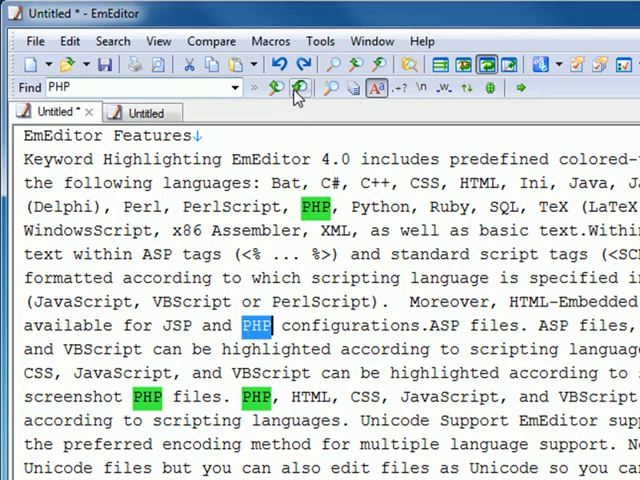
Jump to the PHP match in the keyword highlighting language list.
{"action": "left_click", "coordinate": [276, 88]}
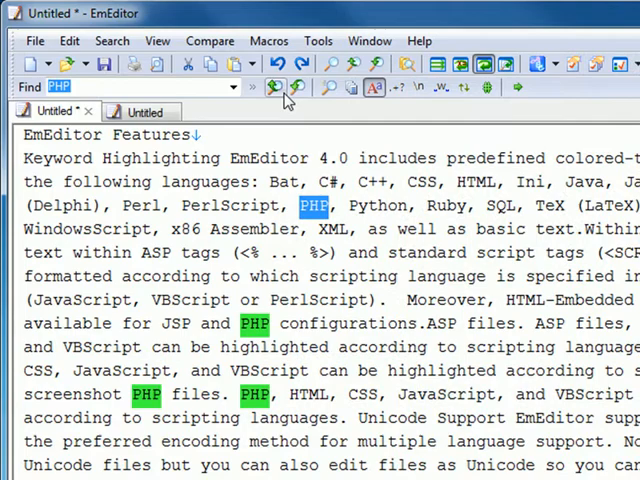